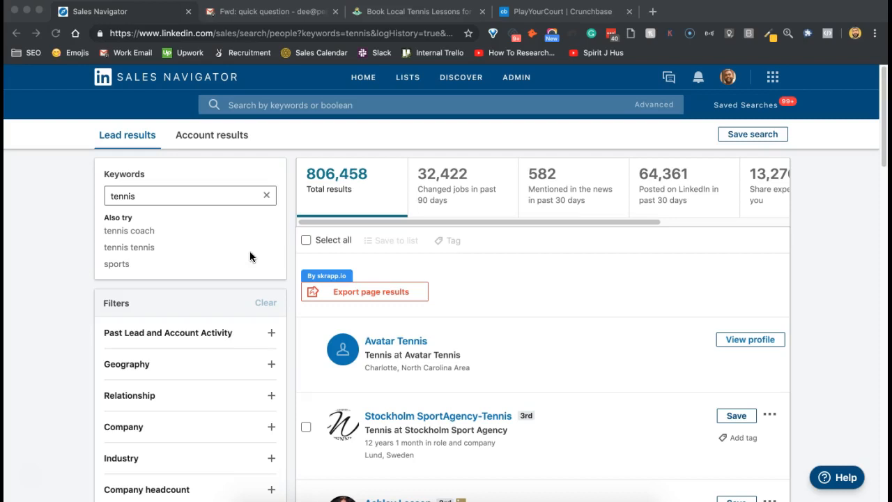
{"action": "mouse_move", "coordinate": [252, 253]}
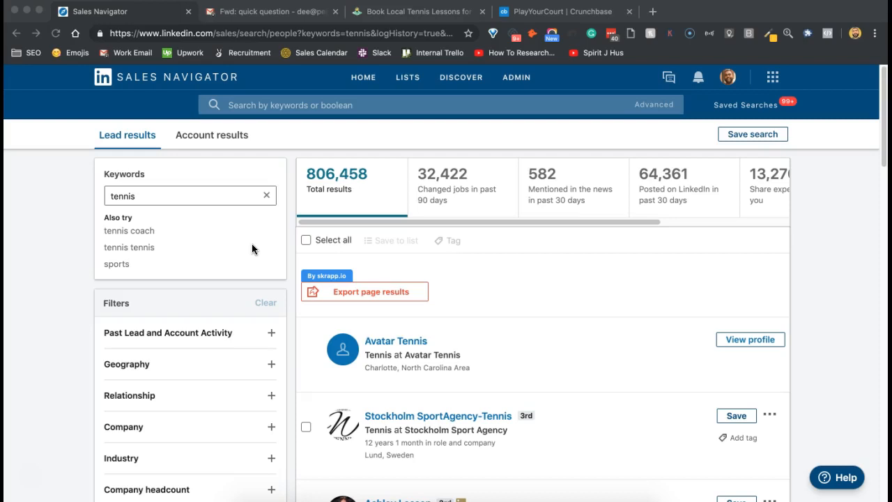
{"action": "mouse_move", "coordinate": [393, 11]}
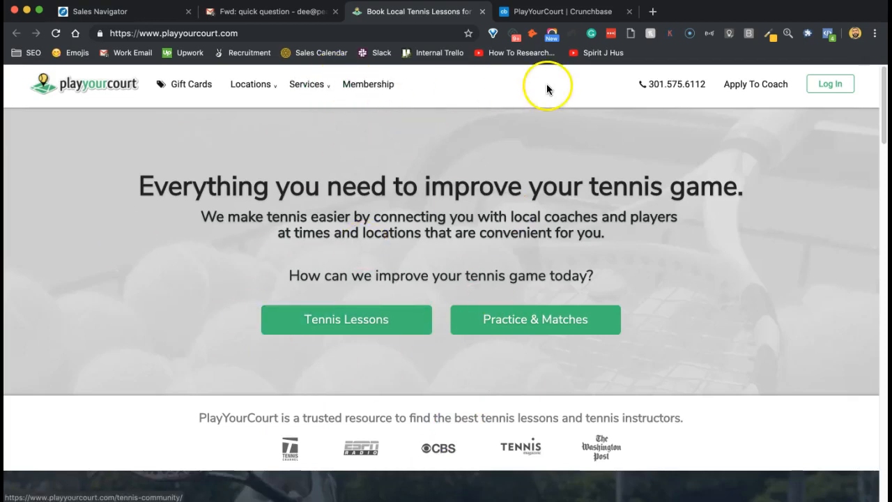
{"action": "mouse_move", "coordinate": [418, 254]}
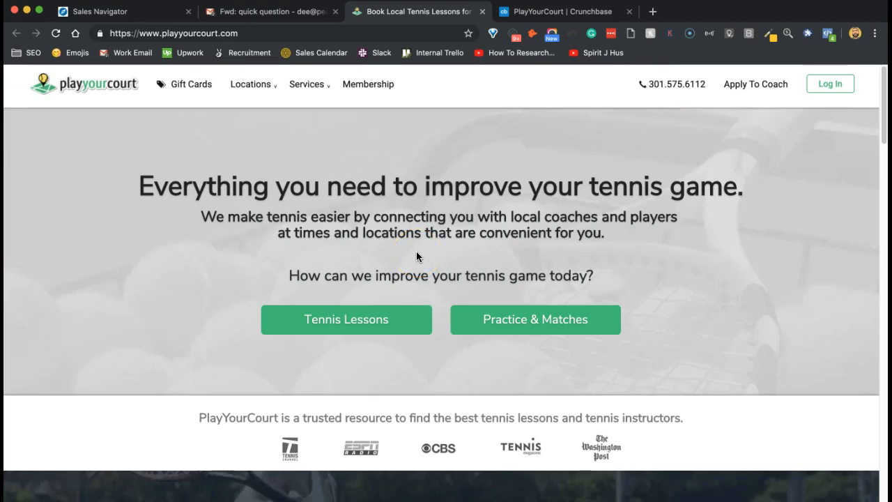
{"action": "mouse_move", "coordinate": [148, 19]}
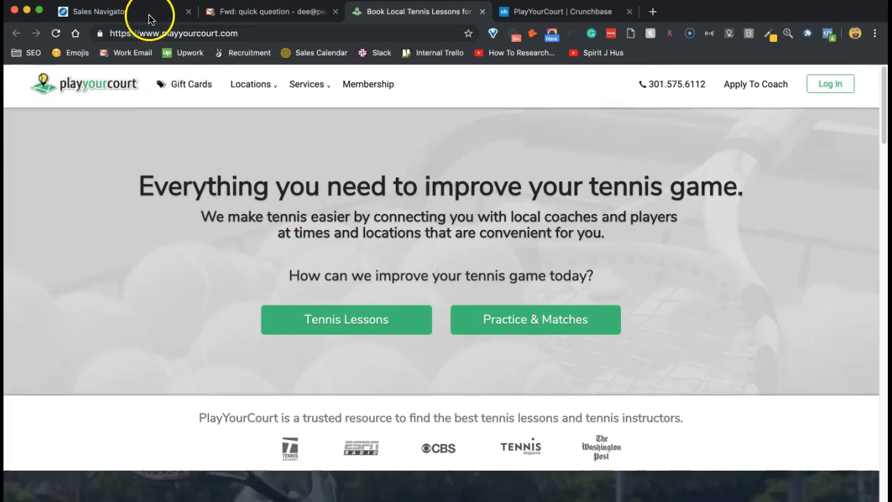
Step: Extend the lead search keywords to 'tennis AND football', reducing results to 104,585
{"action": "left_click", "coordinate": [112, 11]}
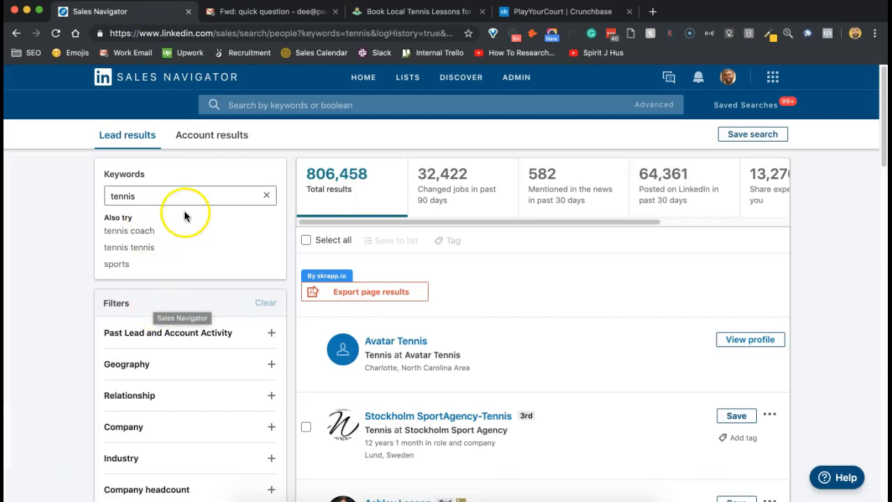
{"action": "left_click", "coordinate": [157, 195]}
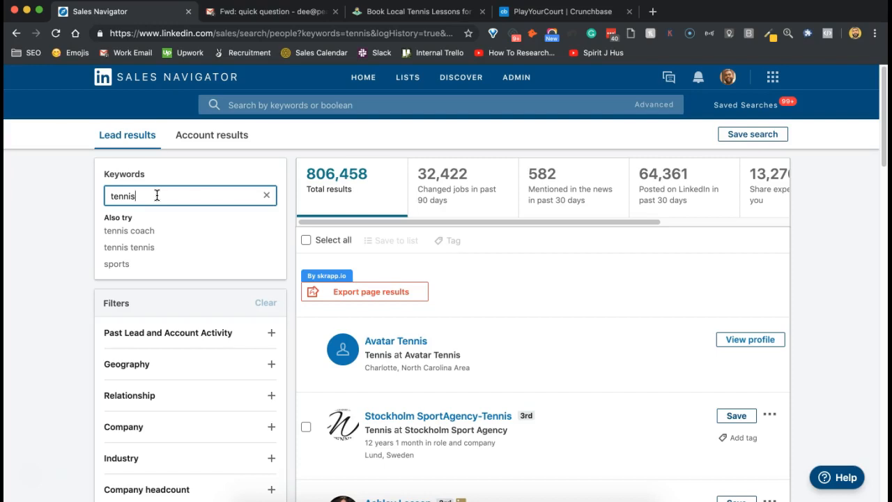
{"action": "mouse_move", "coordinate": [159, 234]}
{"action": "type", "text": " AND f"}
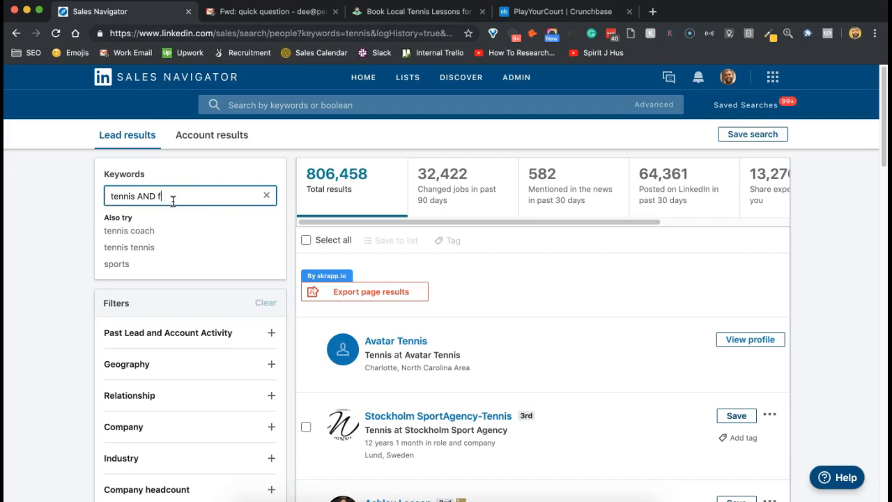
{"action": "type", "text": "ootball"}
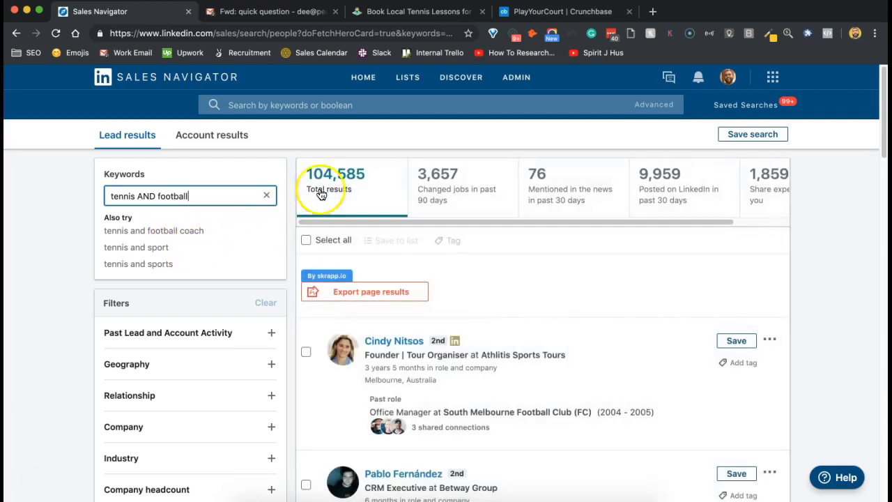
{"action": "mouse_move", "coordinate": [81, 261]}
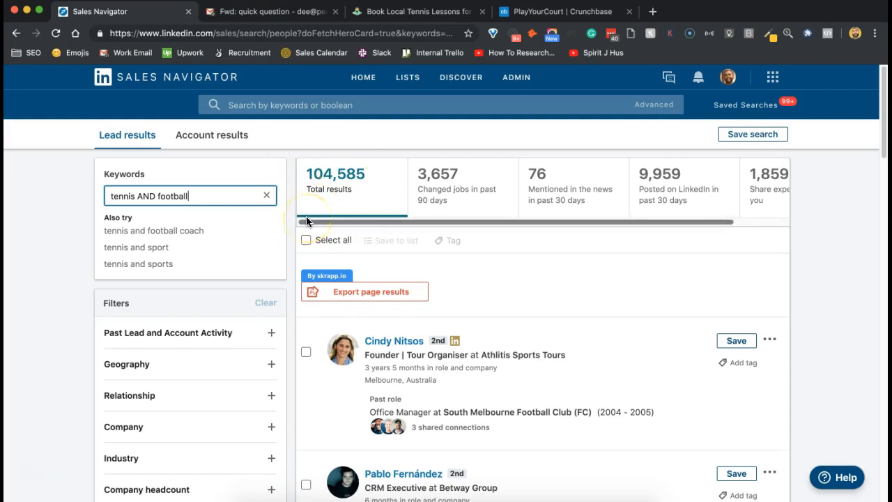
{"action": "mouse_move", "coordinate": [655, 214]}
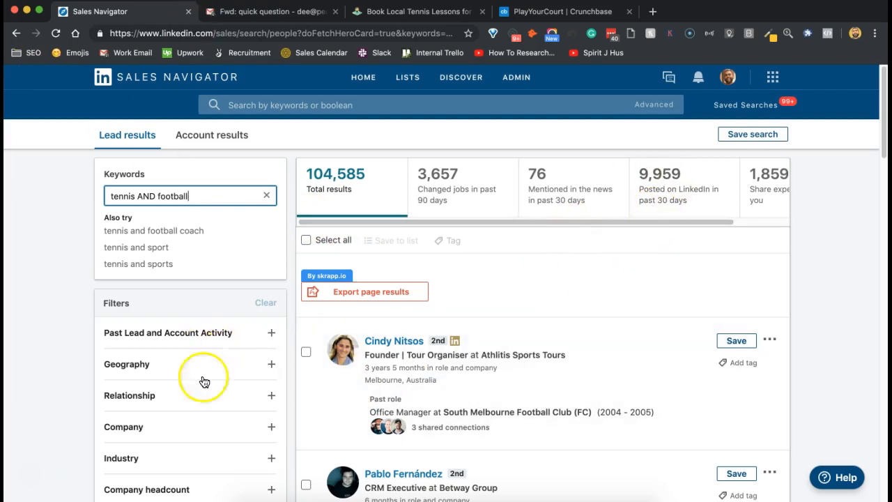
{"action": "mouse_move", "coordinate": [169, 391]}
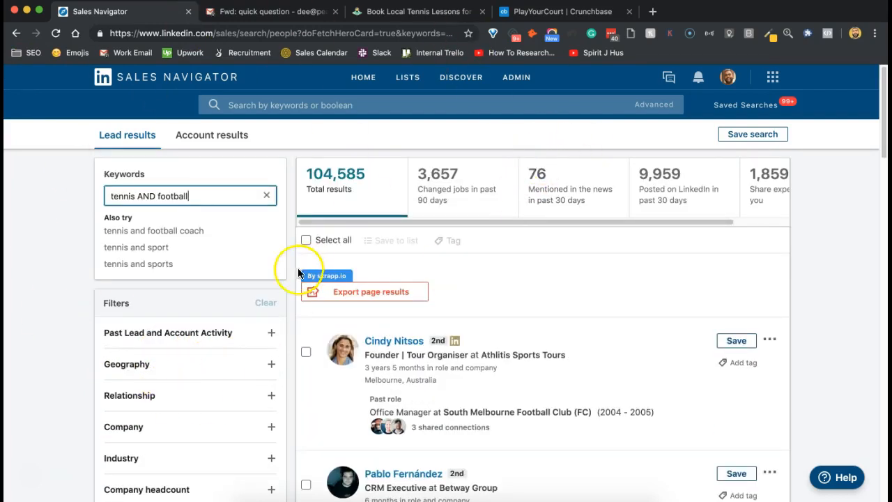
{"action": "mouse_move", "coordinate": [76, 263]}
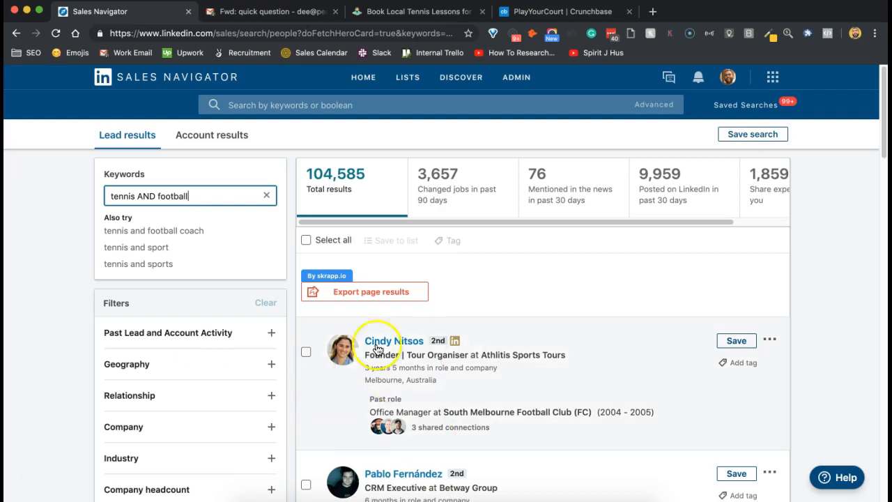
{"action": "mouse_move", "coordinate": [357, 455]}
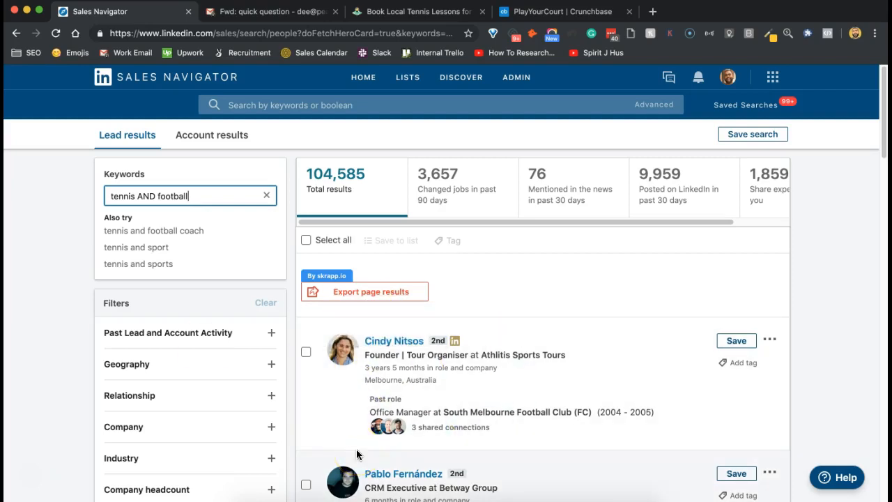
Step: Read through the forwarded PlayYourCourt 'quick question' outreach email in Gmail, then return to the lead results
{"action": "left_click", "coordinate": [268, 11]}
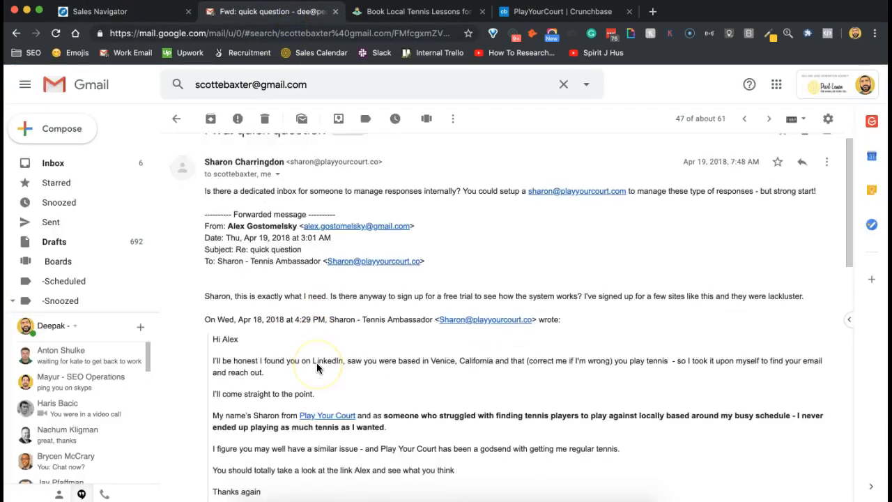
{"action": "scroll", "scroll_direction": "down", "scroll_amount": 3}
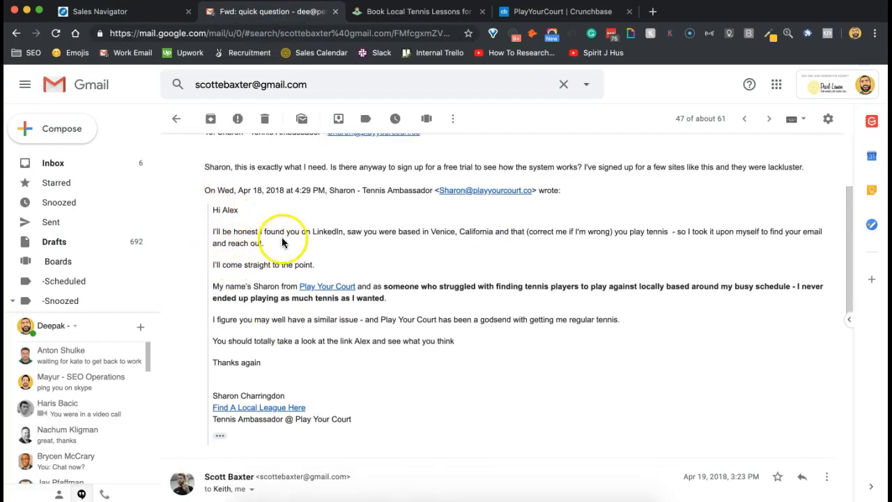
{"action": "mouse_move", "coordinate": [418, 251]}
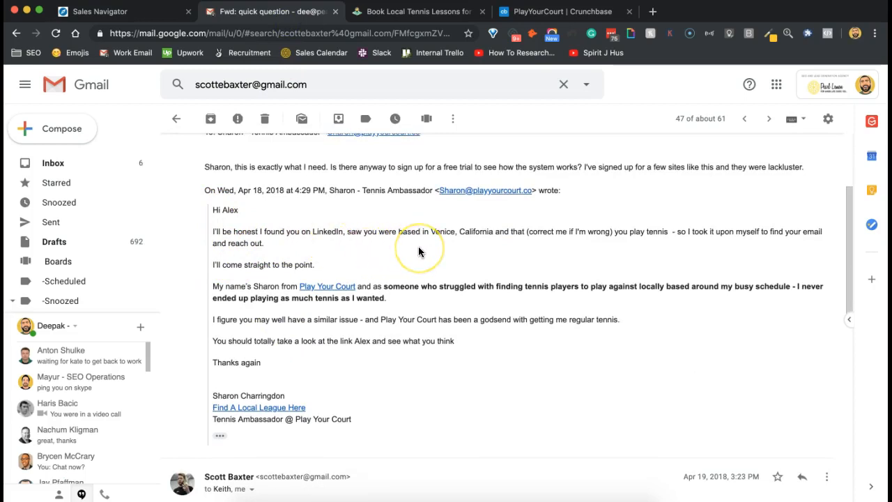
{"action": "mouse_move", "coordinate": [630, 242]}
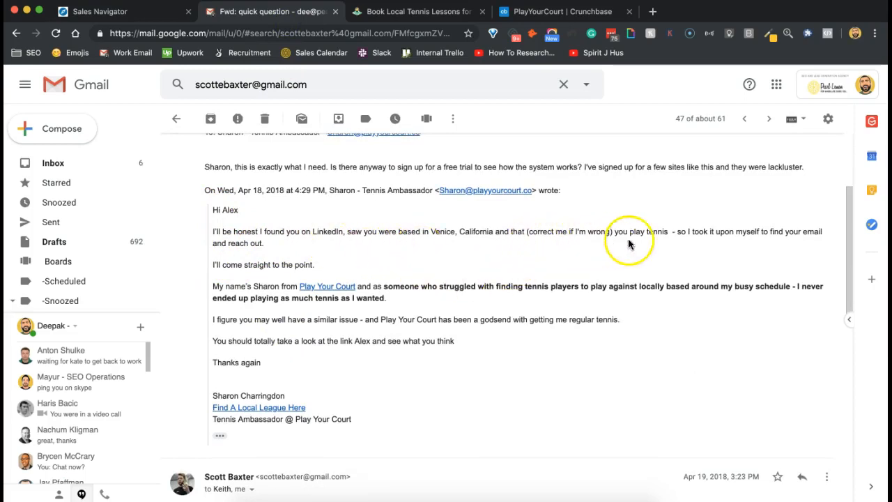
{"action": "mouse_move", "coordinate": [217, 272]}
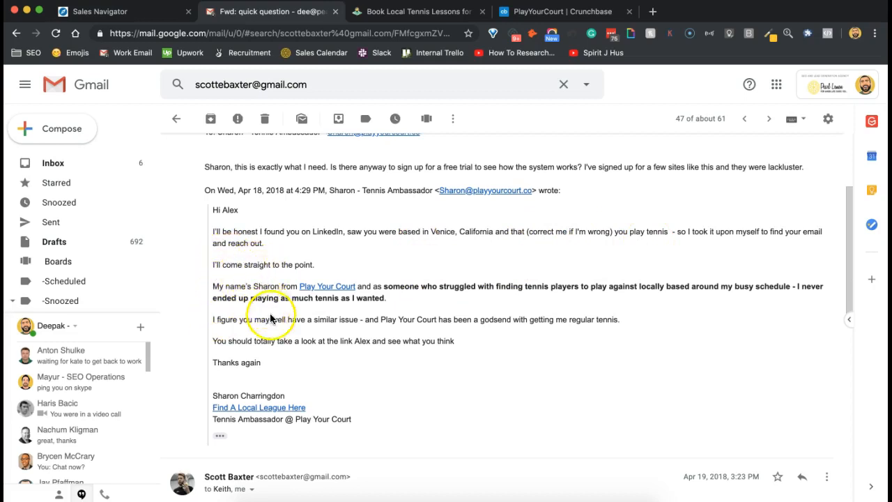
{"action": "mouse_move", "coordinate": [487, 309]}
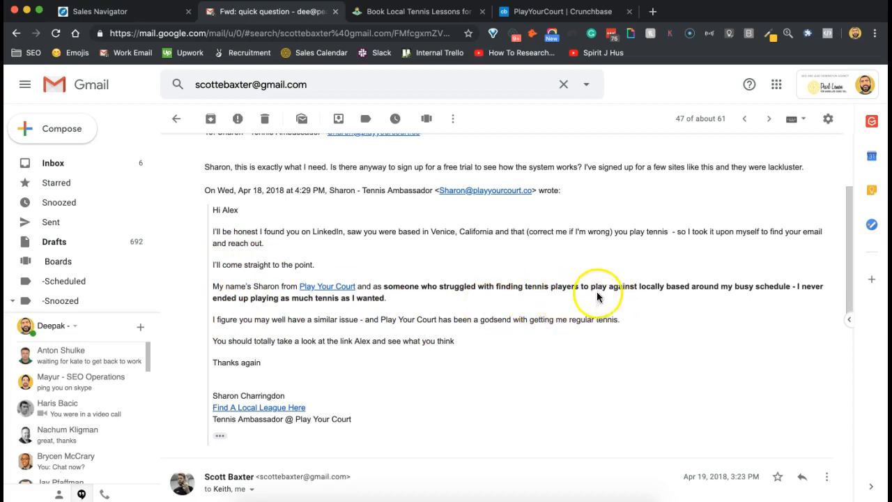
{"action": "mouse_move", "coordinate": [541, 312]}
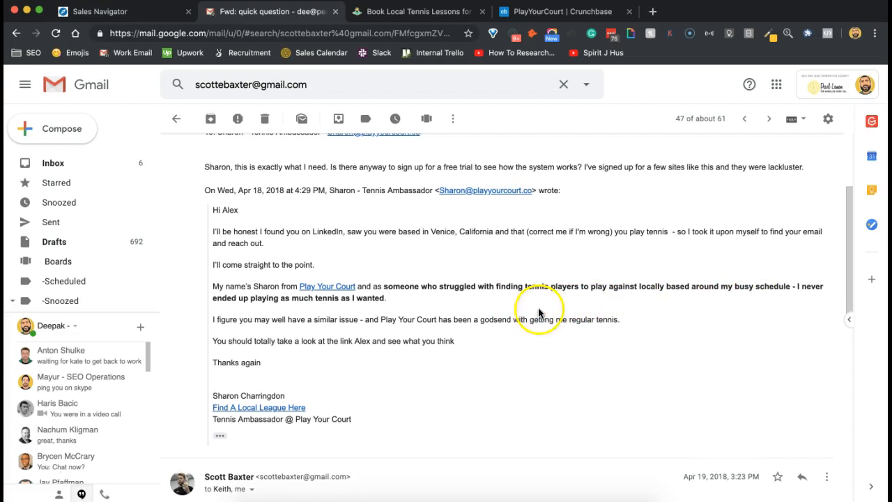
{"action": "mouse_move", "coordinate": [357, 331]}
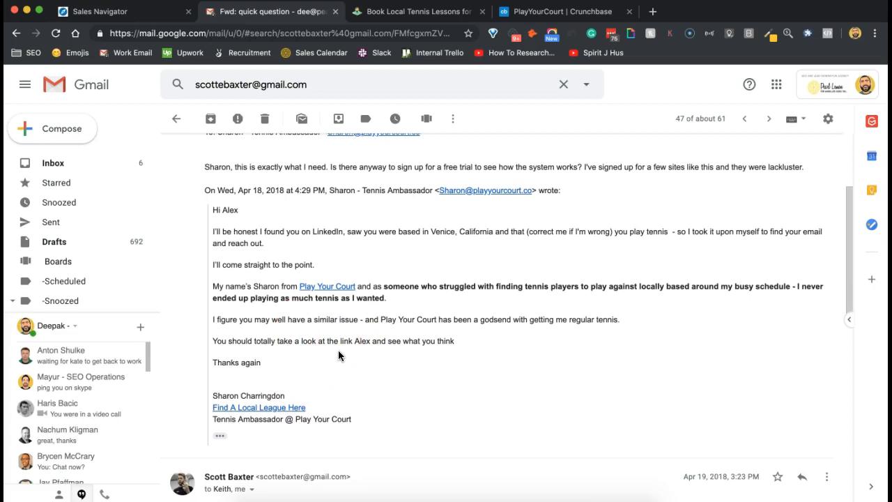
{"action": "mouse_move", "coordinate": [332, 373]}
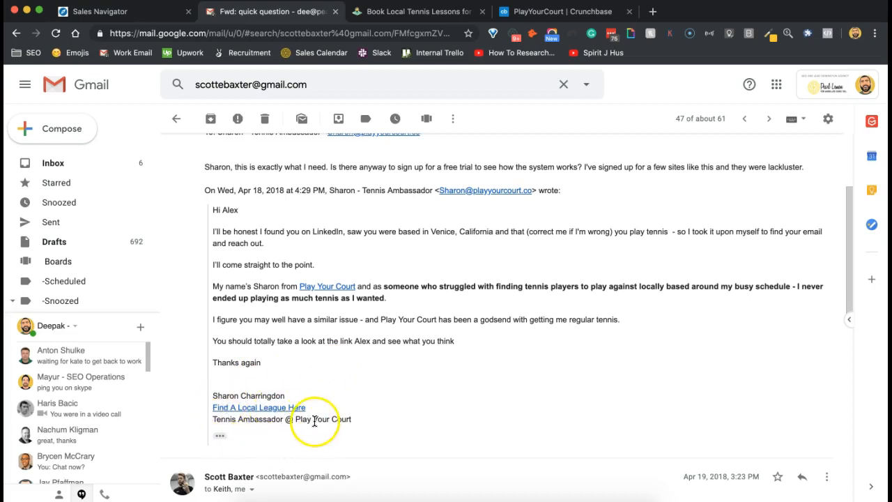
{"action": "mouse_move", "coordinate": [369, 418]}
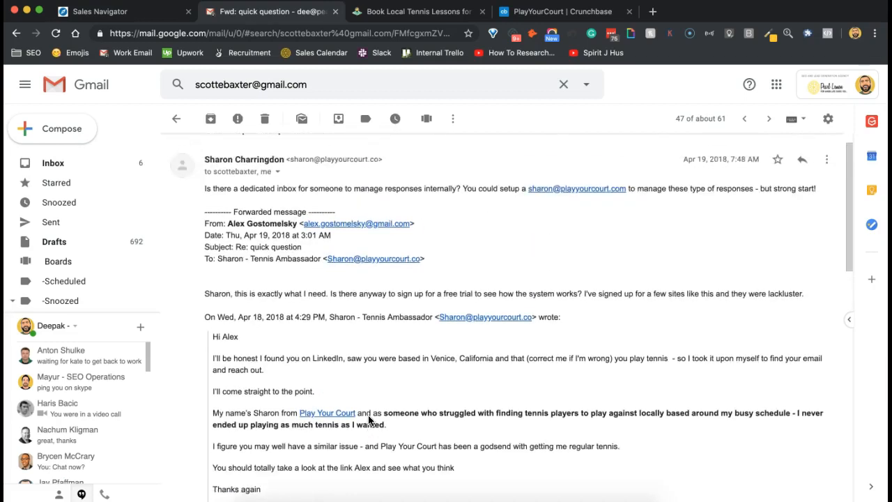
{"action": "scroll", "scroll_direction": "down", "scroll_amount": 3}
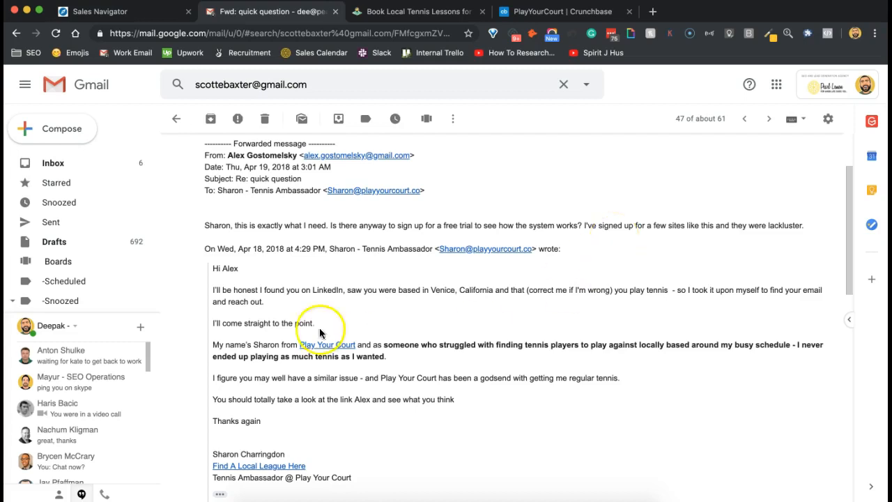
{"action": "mouse_move", "coordinate": [439, 217]}
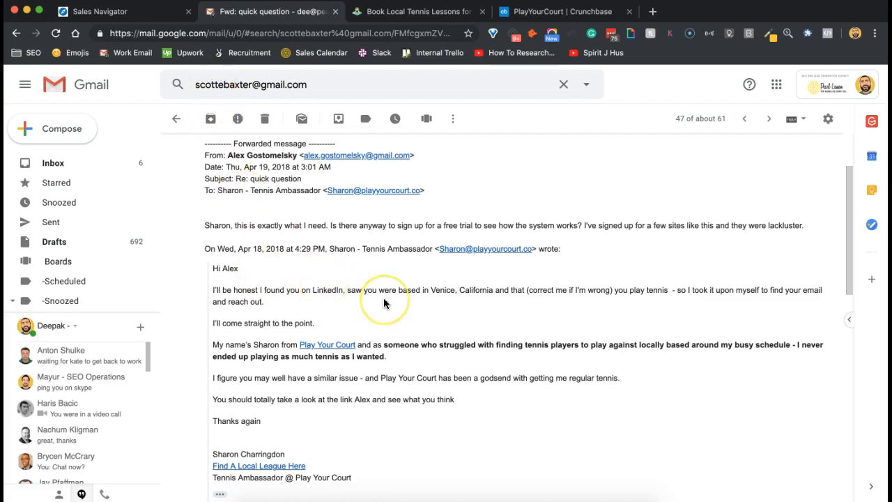
{"action": "left_click", "coordinate": [109, 11]}
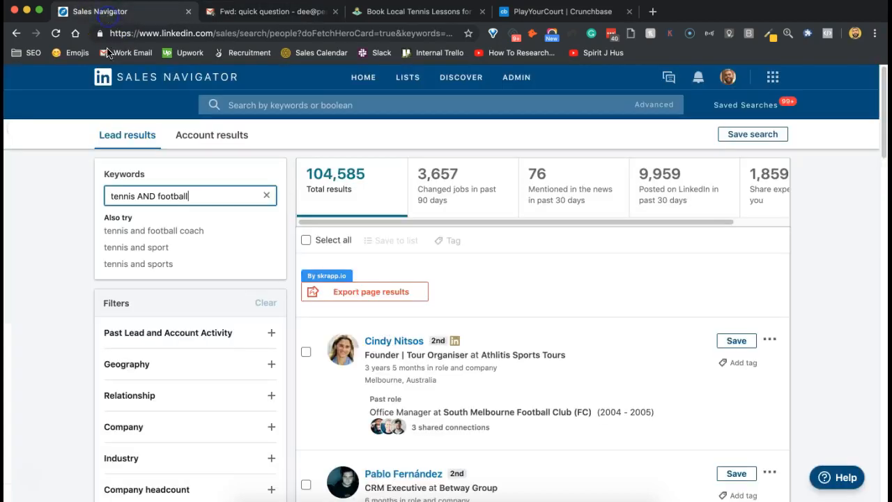
{"action": "mouse_move", "coordinate": [341, 319]}
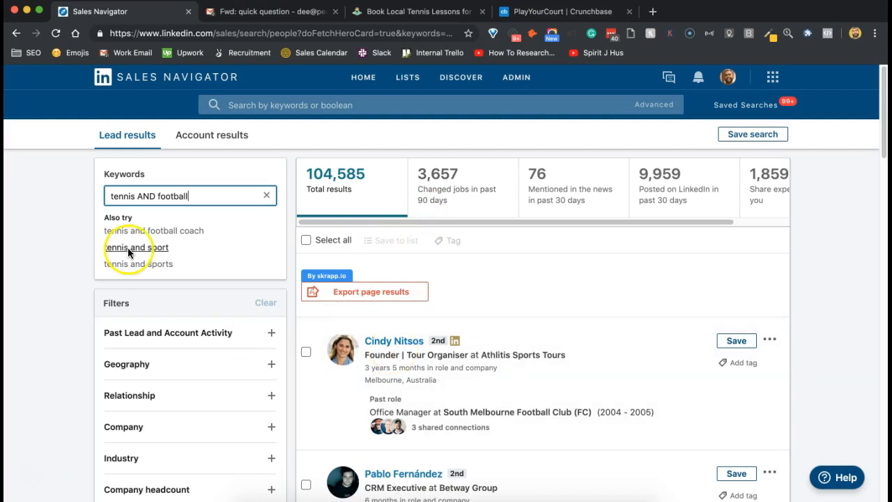
Step: Review the tennis AND football leads, such as a sports tour founder and a betting CRM executive
{"action": "left_click", "coordinate": [371, 291]}
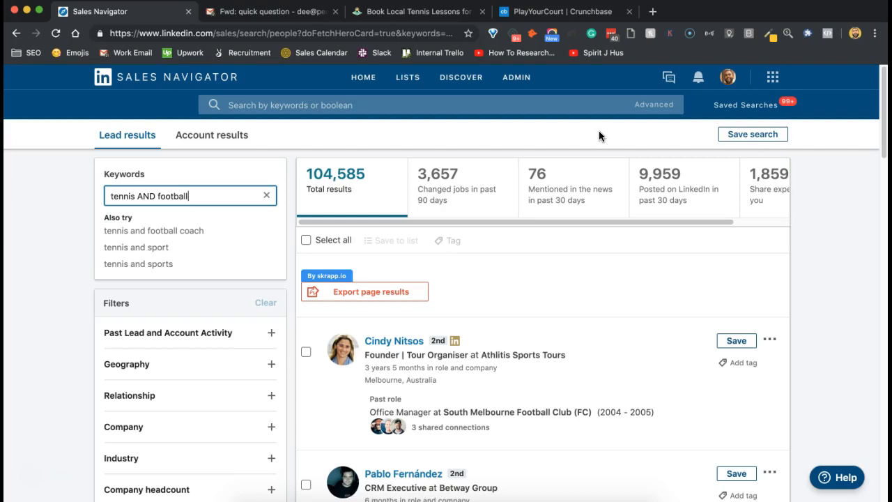
{"action": "scroll", "scroll_direction": "down", "scroll_amount": 3}
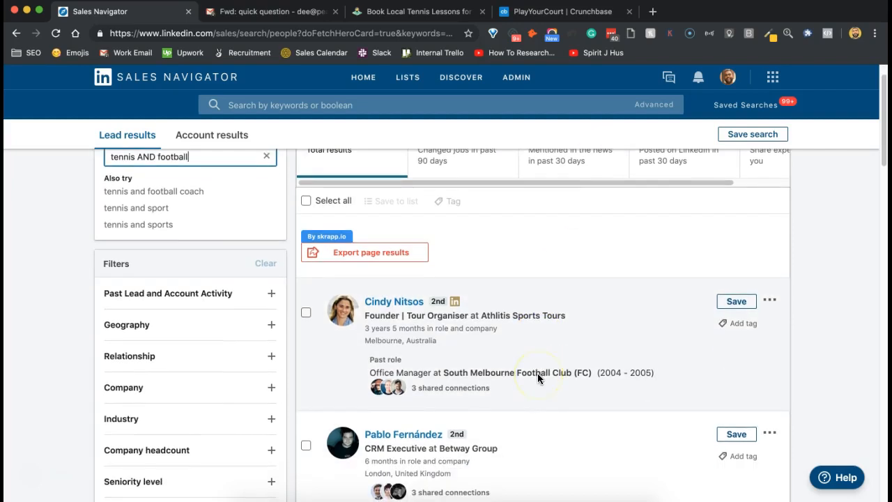
{"action": "mouse_move", "coordinate": [644, 273]}
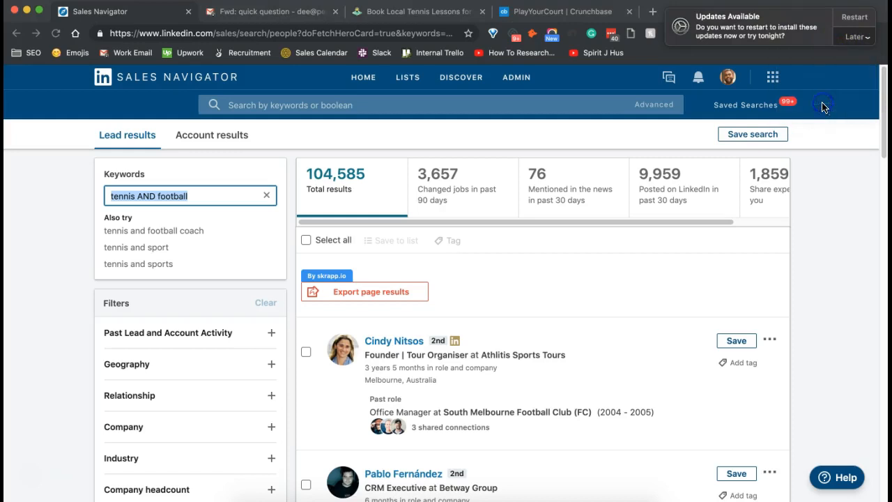
{"action": "mouse_move", "coordinate": [842, 55]}
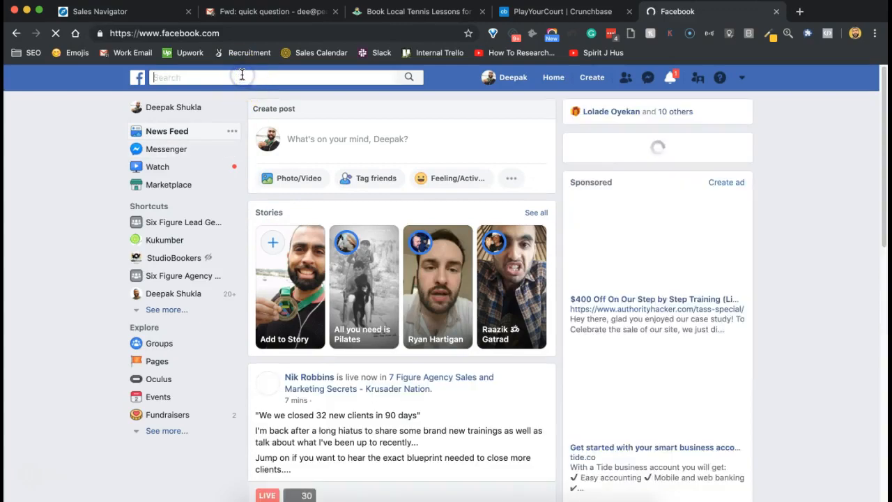
Step: Search Facebook for 'tennis players', show all results and filter them to groups
{"action": "type", "text": "tennis la"}
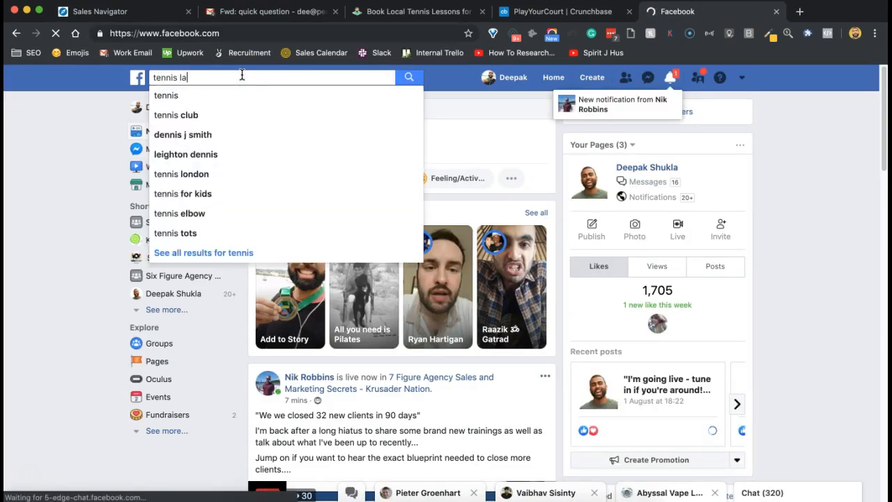
{"action": "type", "text": "tennis players"}
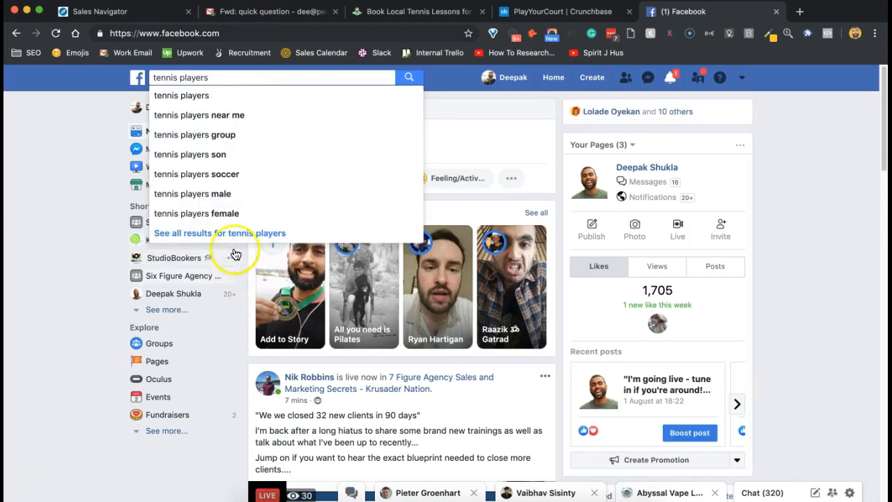
{"action": "left_click", "coordinate": [220, 233]}
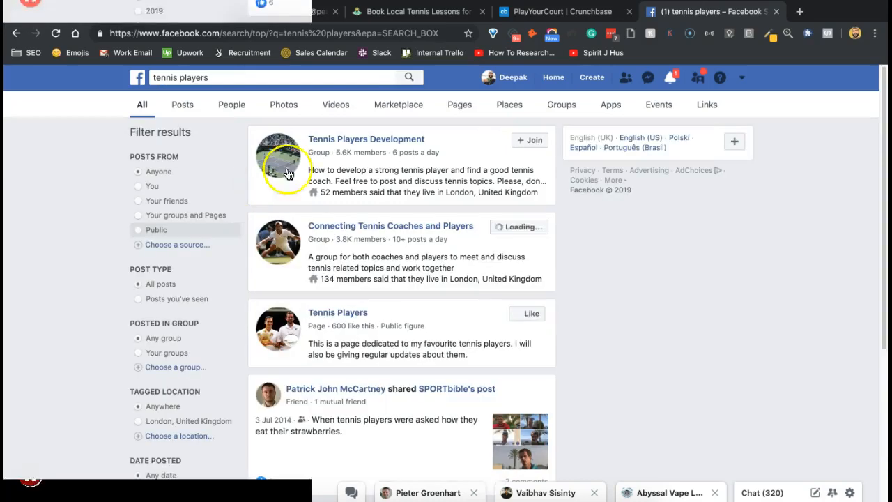
{"action": "left_click", "coordinate": [560, 104]}
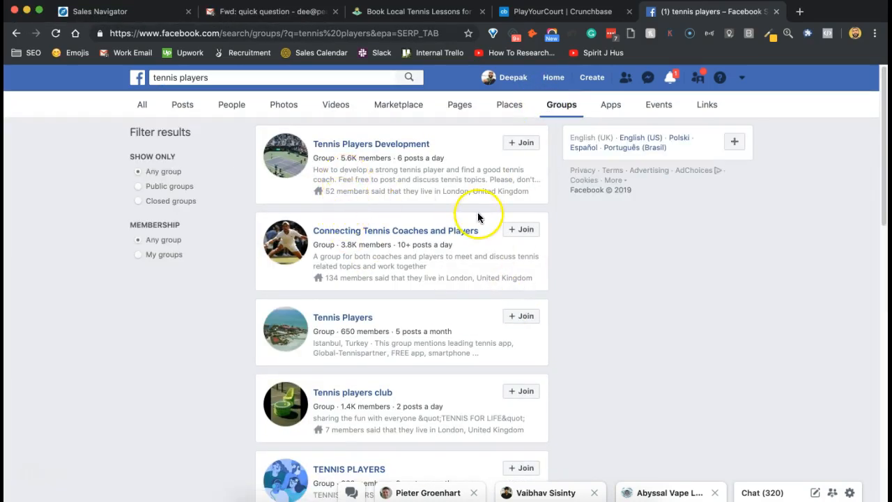
Step: Look over groups like Tennis Players (650 members) and Tennis players club (1.4K members)
{"action": "scroll", "scroll_direction": "down", "scroll_amount": 3}
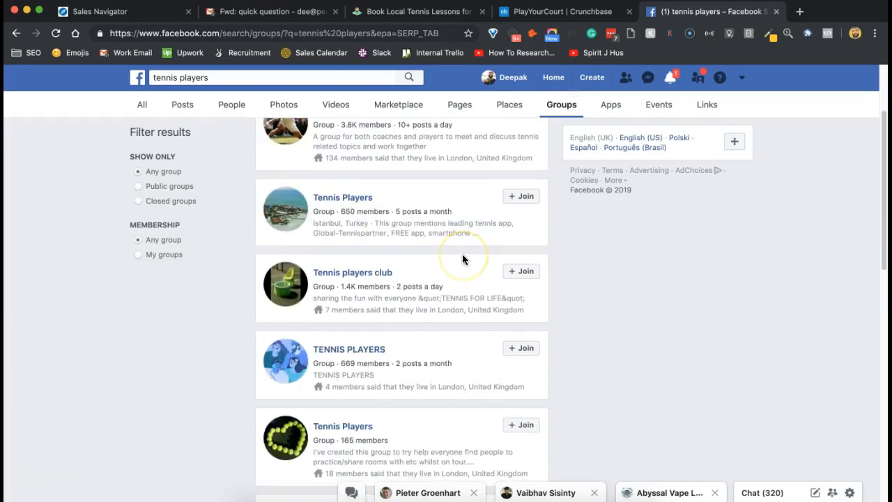
{"action": "scroll", "scroll_direction": "up", "scroll_amount": 3}
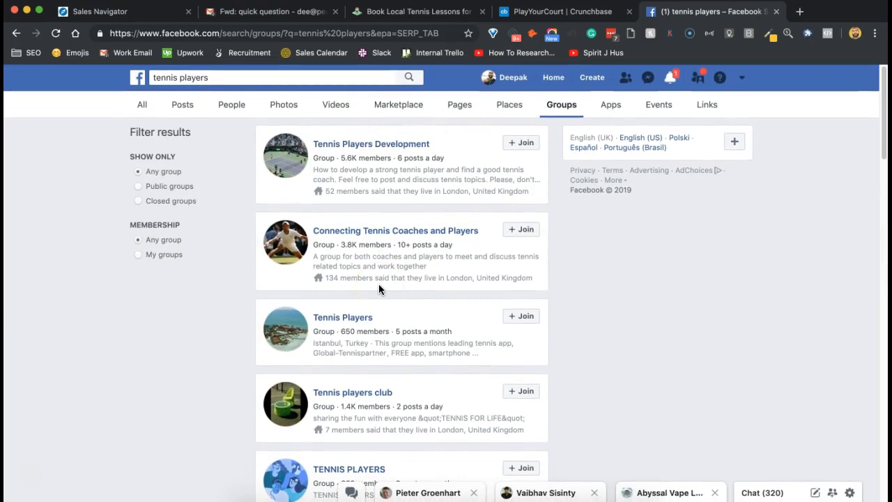
{"action": "mouse_move", "coordinate": [522, 243]}
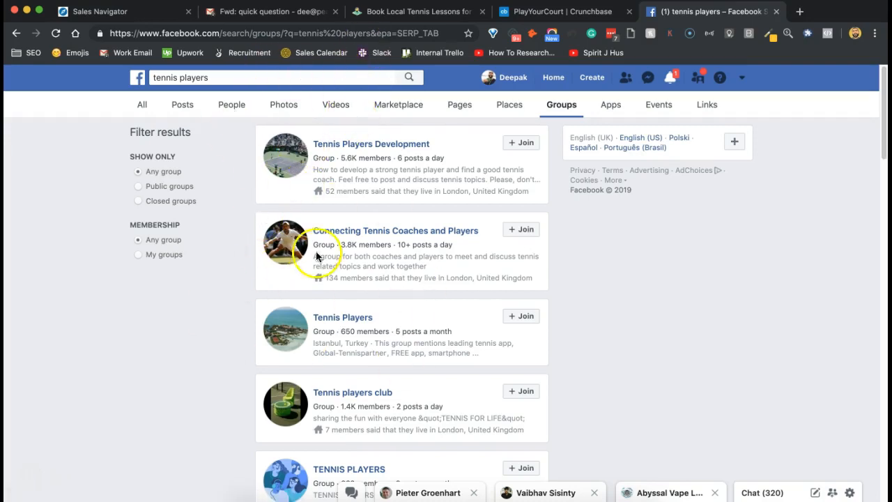
{"action": "mouse_move", "coordinate": [368, 55]}
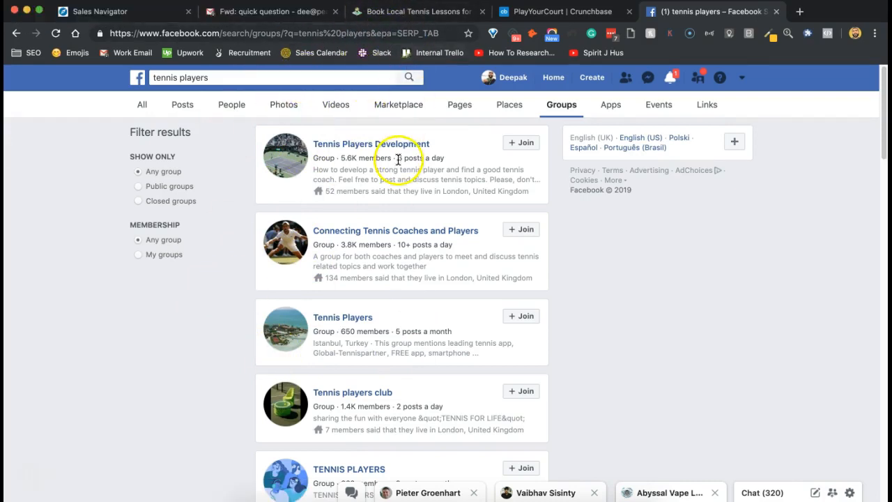
{"action": "mouse_move", "coordinate": [11, 438]}
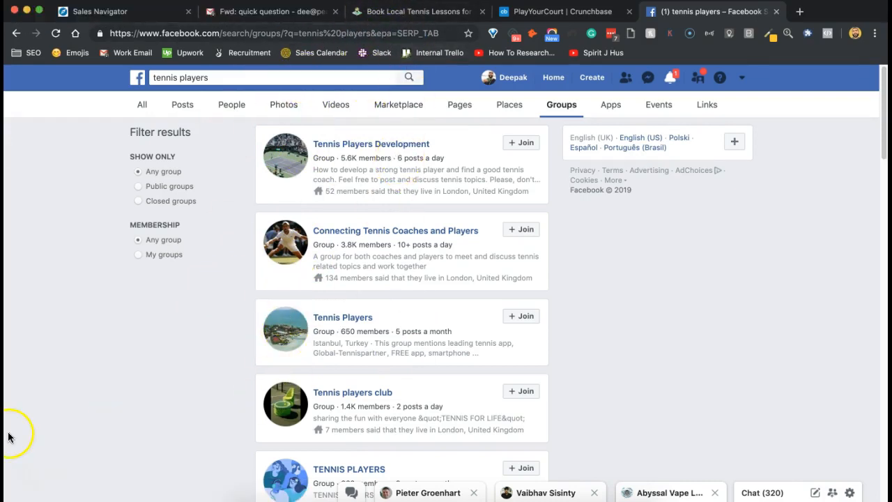
{"action": "mouse_move", "coordinate": [14, 431]}
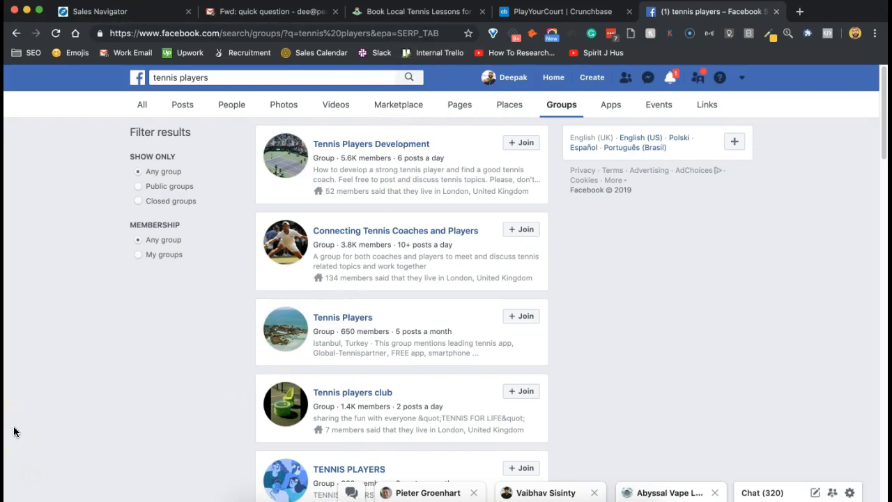
{"action": "mouse_move", "coordinate": [31, 387]}
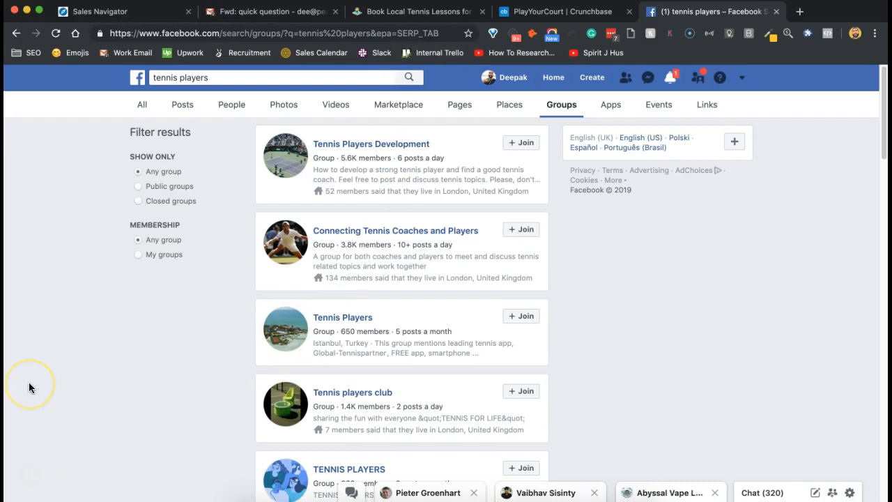
{"action": "mouse_move", "coordinate": [31, 478]}
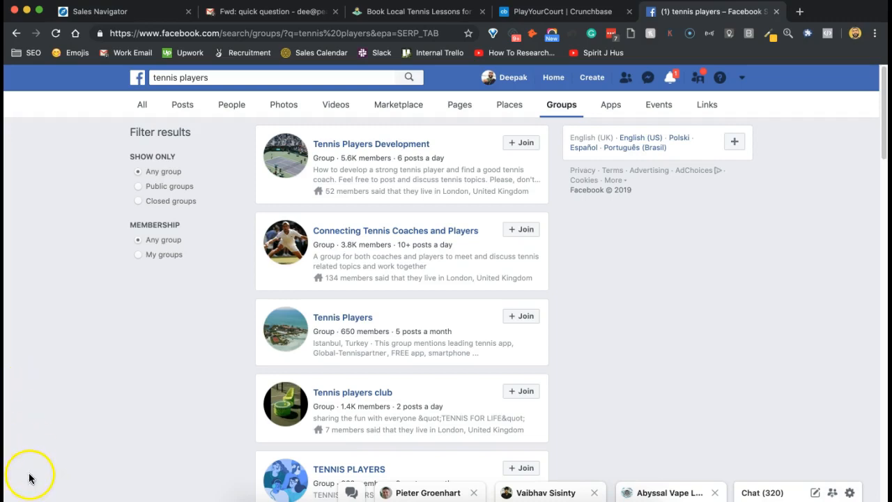